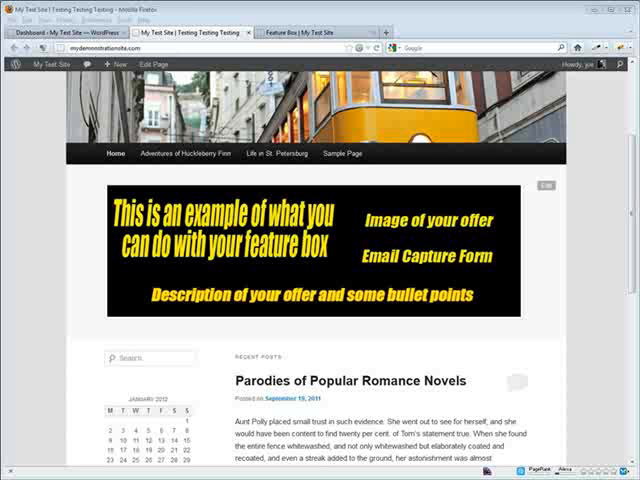
mouse_move(348, 344)
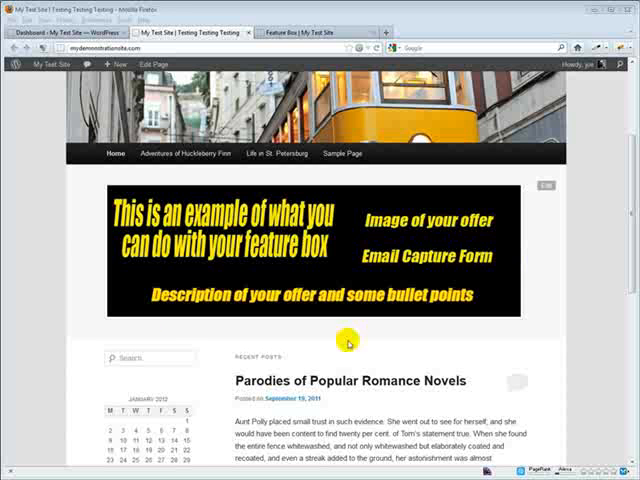
mouse_move(116, 298)
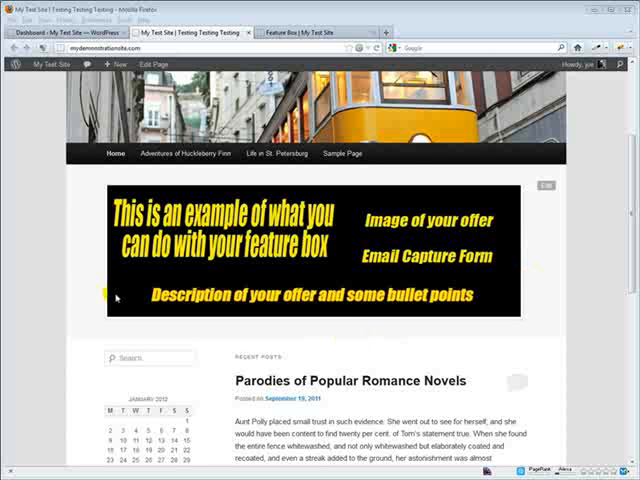
mouse_move(74, 296)
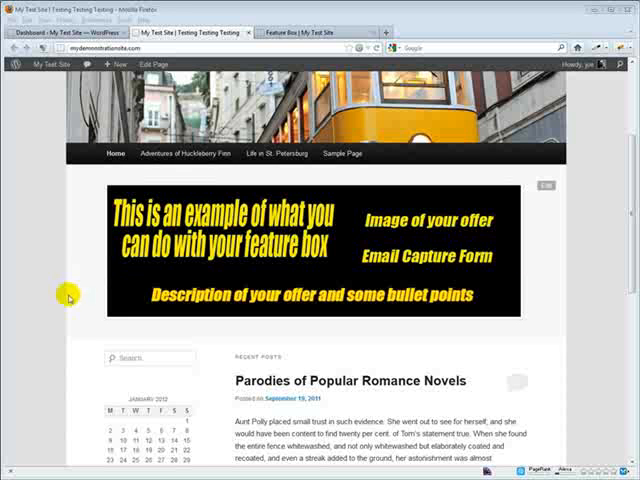
mouse_move(68, 360)
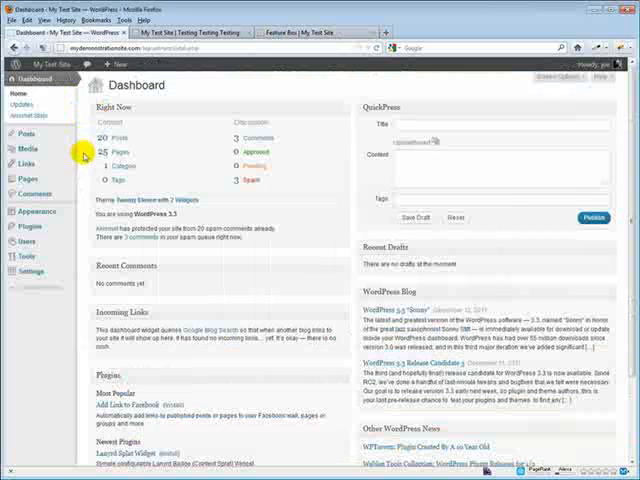
- Reach the Twenty Eleven style.css via Appearance > Editor in the admin menu
click(36, 212)
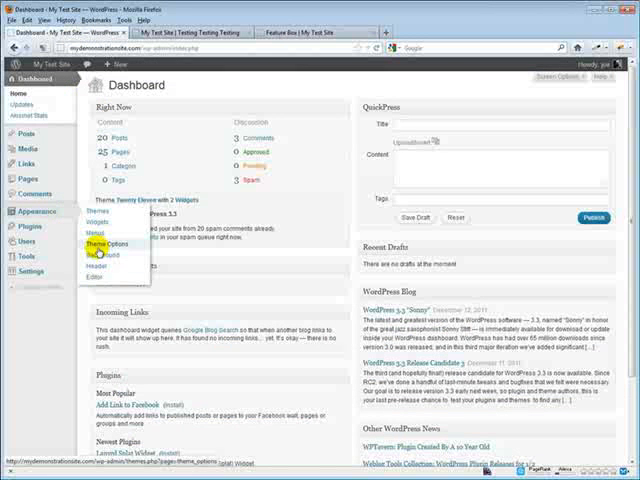
click(96, 276)
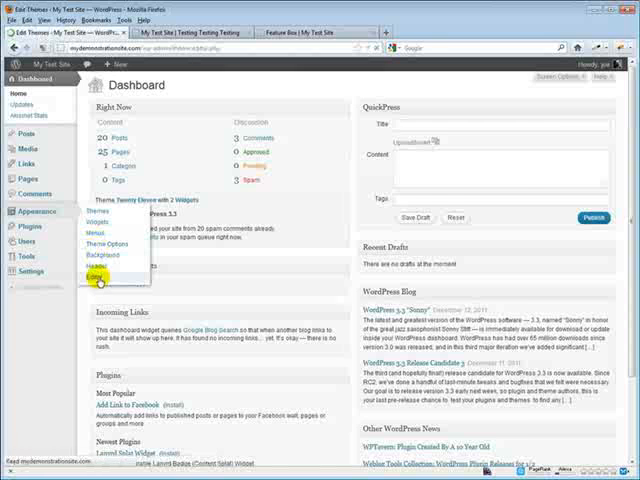
click(100, 272)
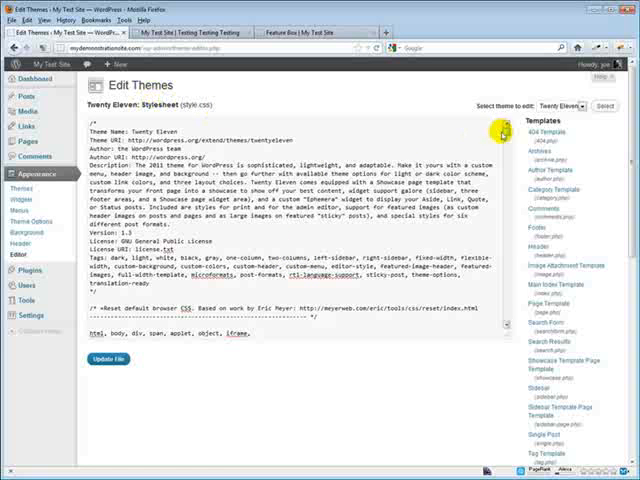
- Scroll to the end of style.css where the showcase-sidebar CSS block is pasted
scroll(down, 3)
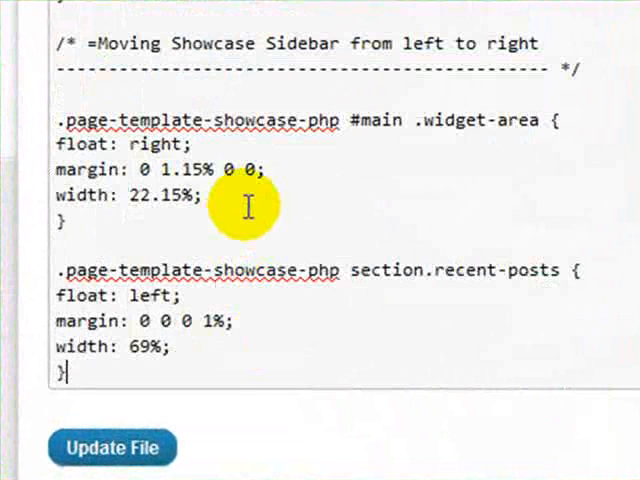
mouse_move(224, 96)
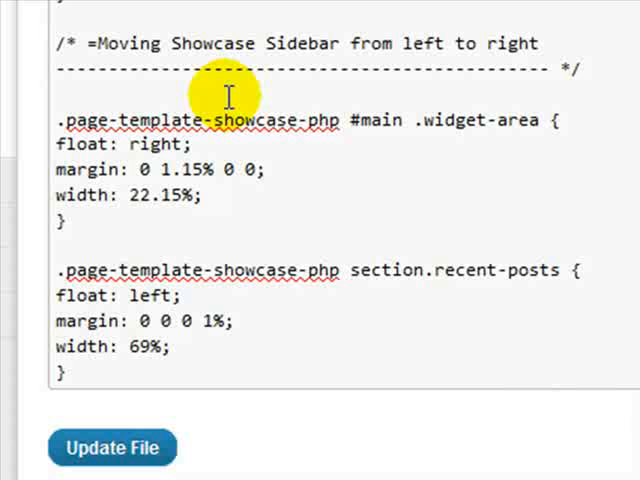
mouse_move(226, 120)
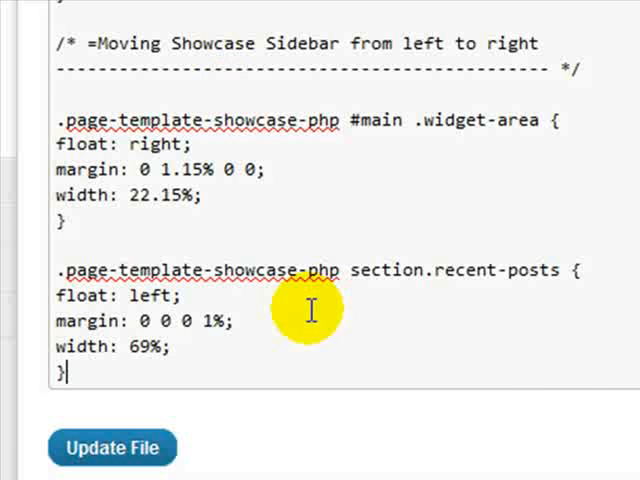
mouse_move(576, 64)
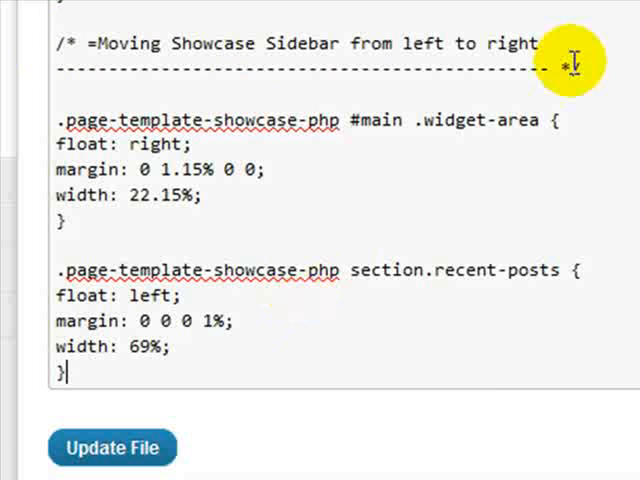